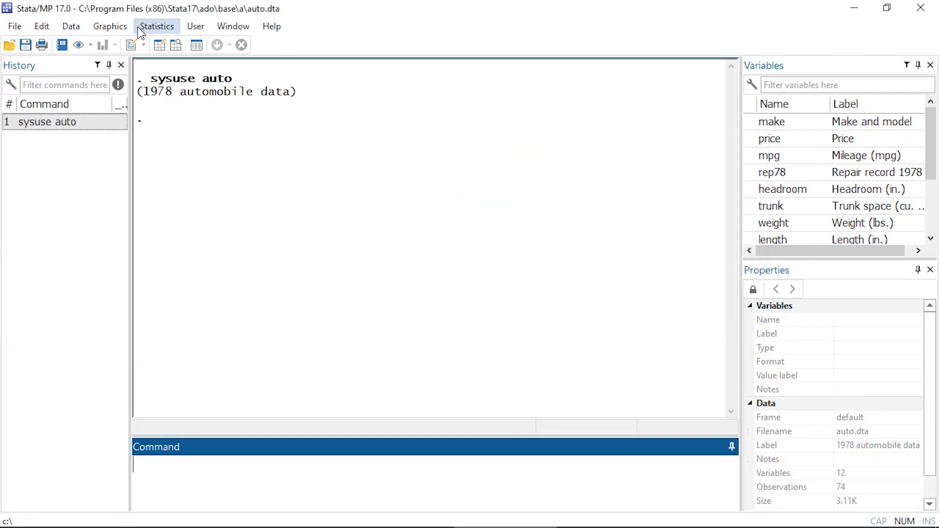
Set up a linear regression of mpg on weight and foreign from the Statistics menu
click(156, 27)
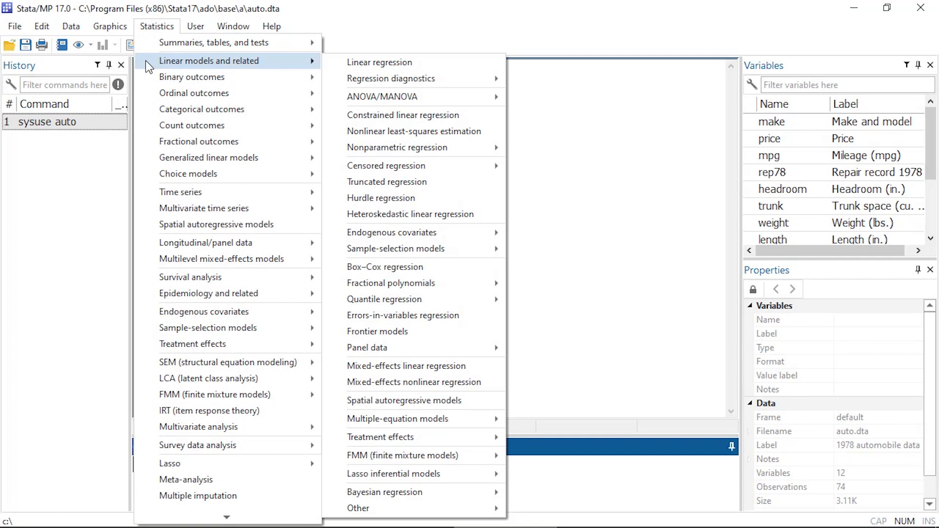
click(379, 63)
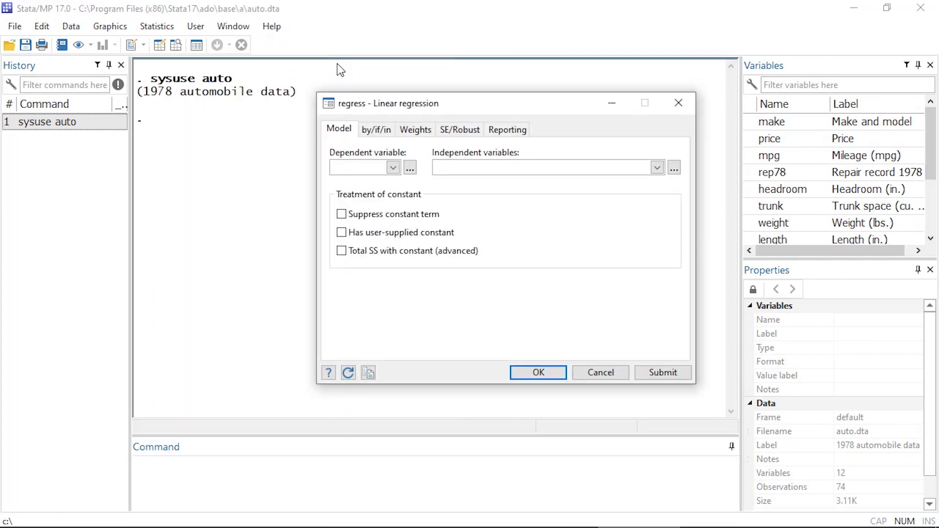
click(392, 167)
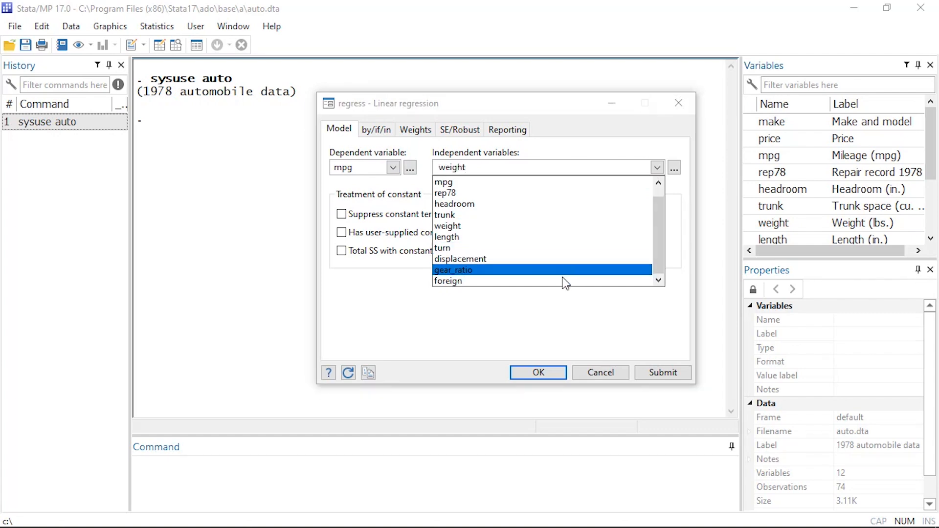
click(448, 281)
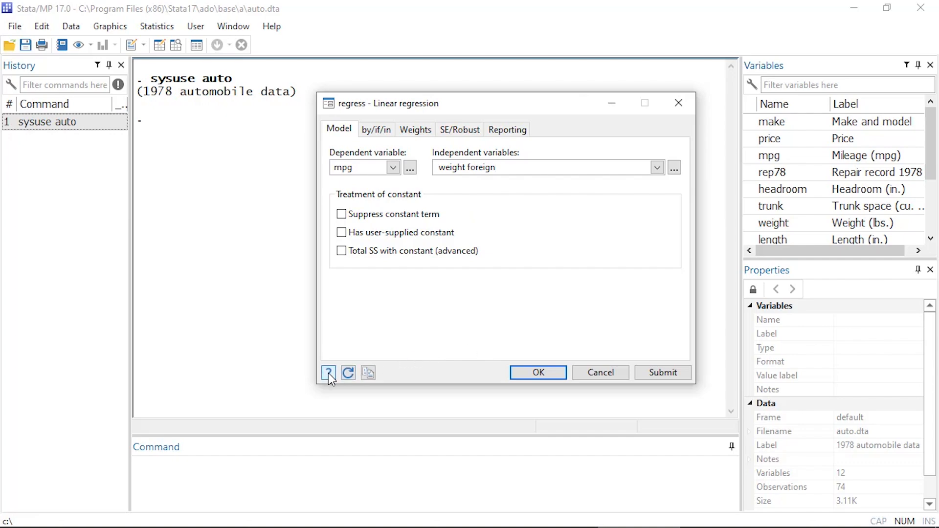
View the regress help entry in the Viewer and read down through its syntax
click(328, 372)
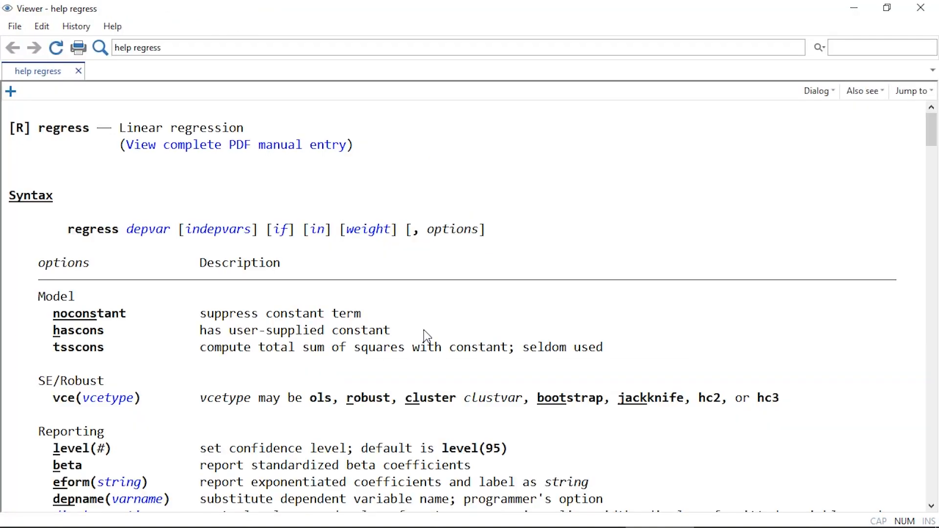
scroll(down, 3)
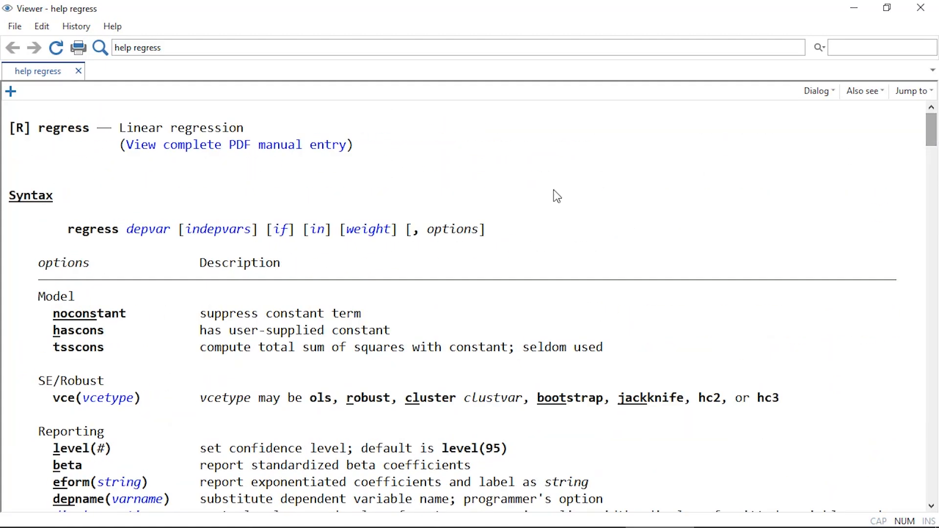
mouse_move(147, 194)
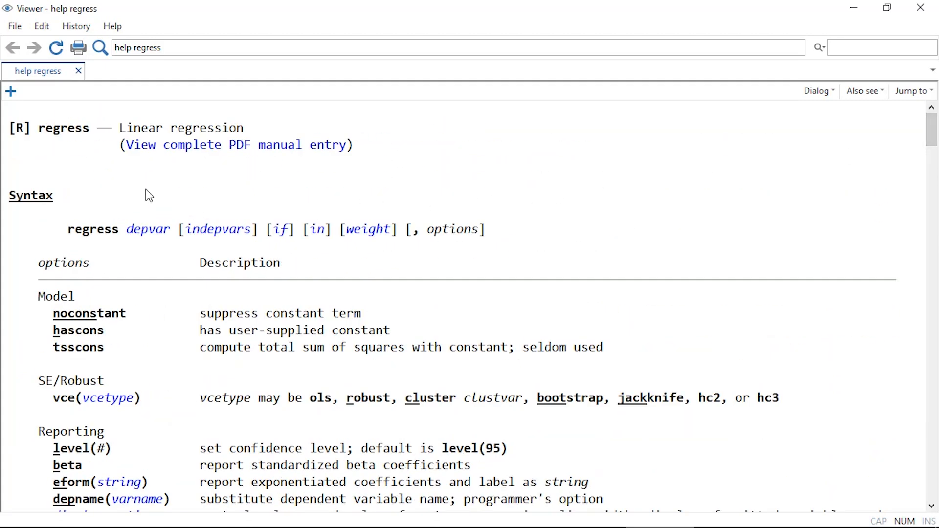
mouse_move(143, 149)
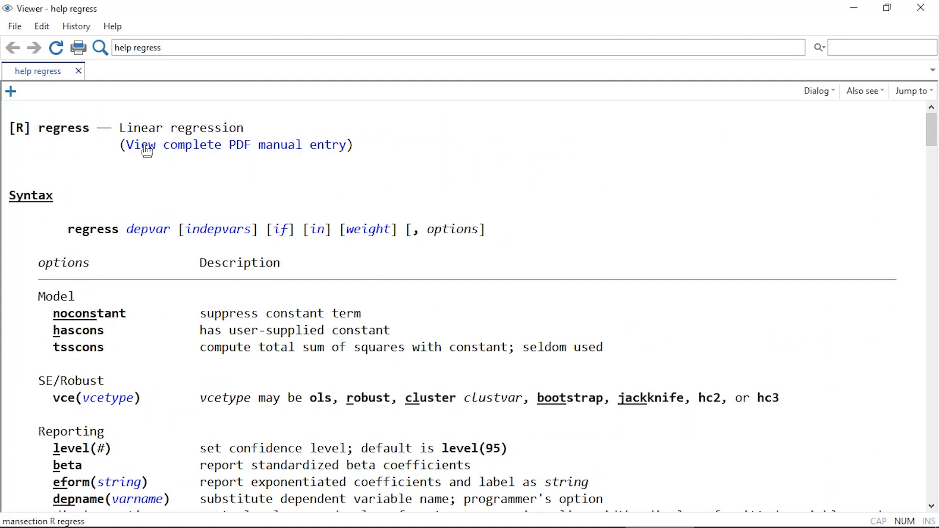
View the complete PDF manual entry for regress in Acrobat
click(141, 145)
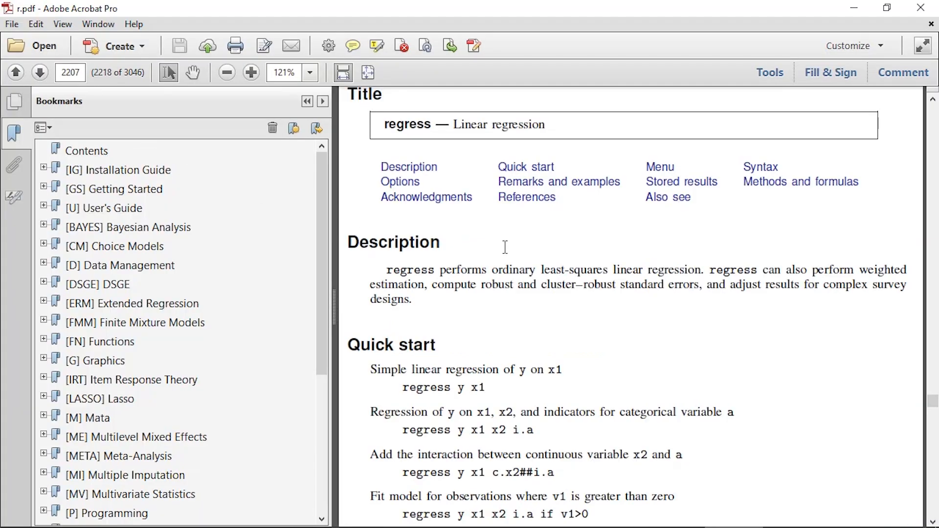
mouse_move(636, 323)
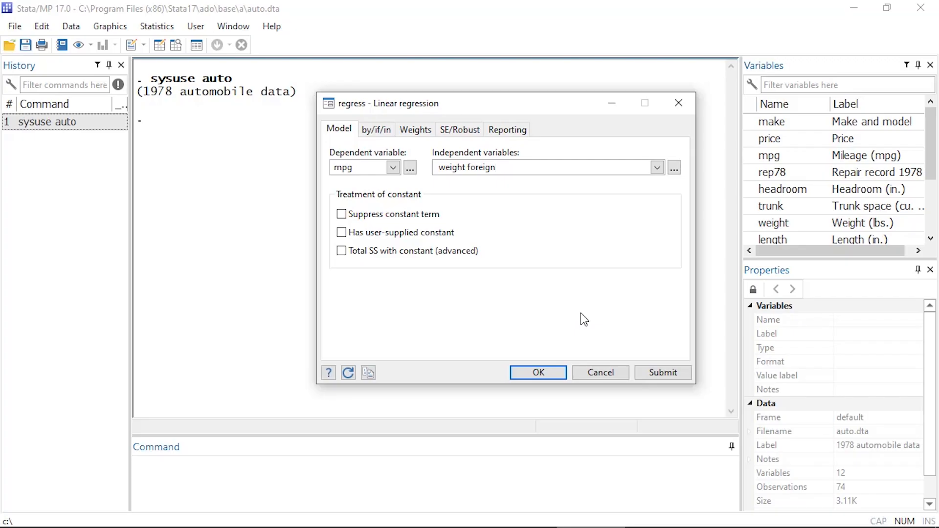
Cancel the regression dialog and draft 'regress mpg weight foreign' in the Command window
click(538, 371)
text(r)
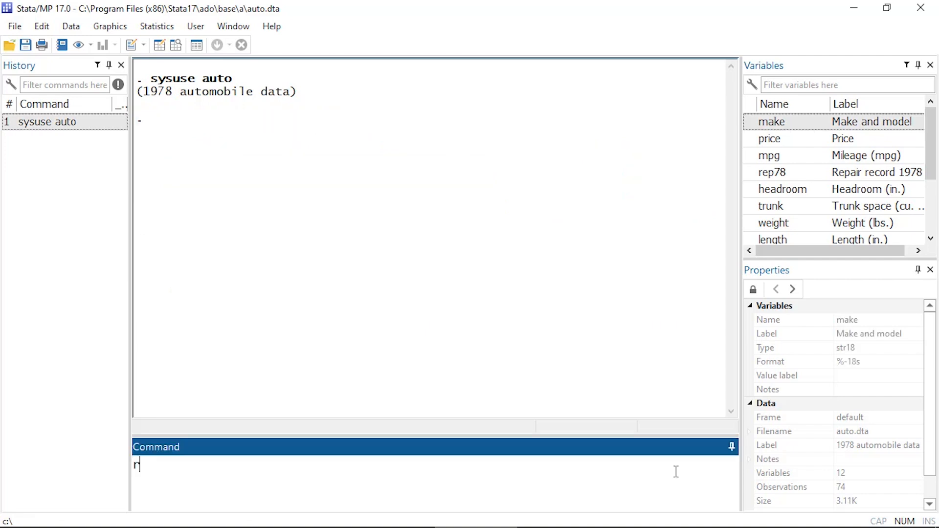
text(egress mpg w)
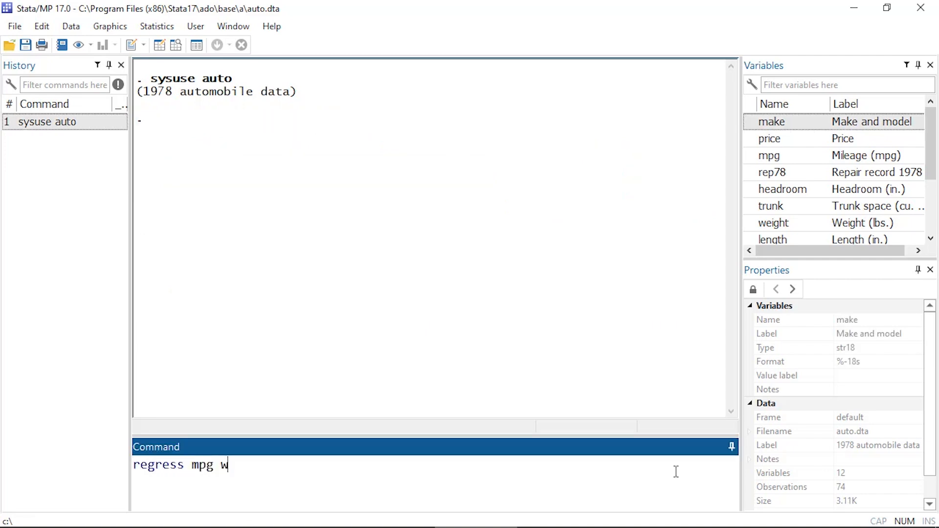
text(eight foreign)
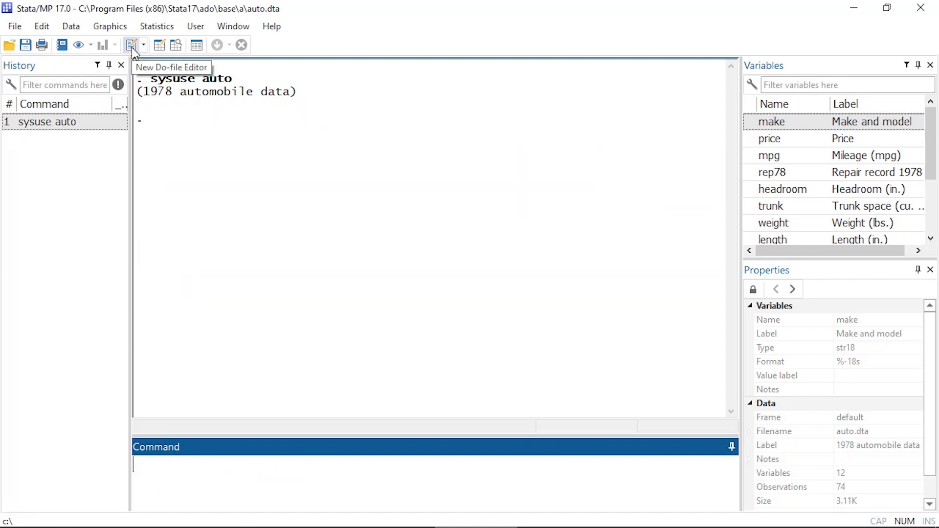
Start a new do-file with the comment '// Fit a linear regression model'
click(133, 45)
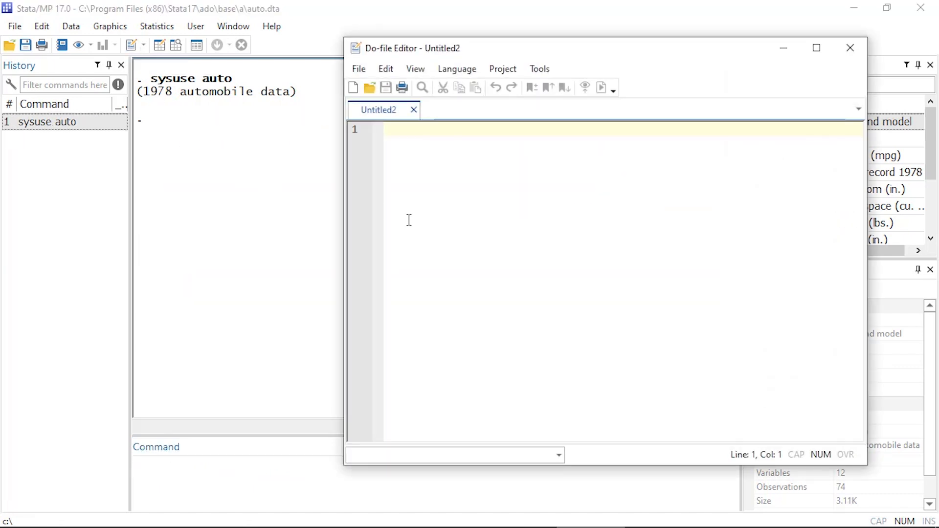
text(// F)
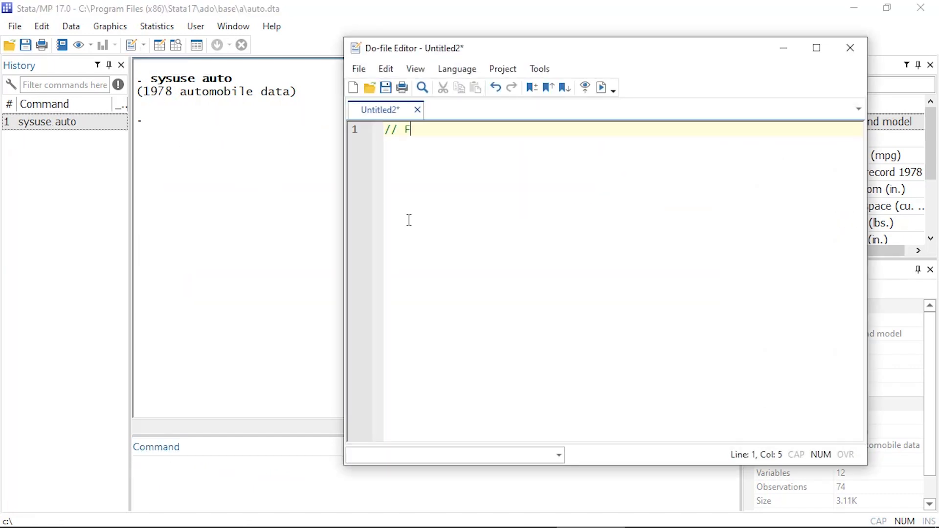
text(it a linear)
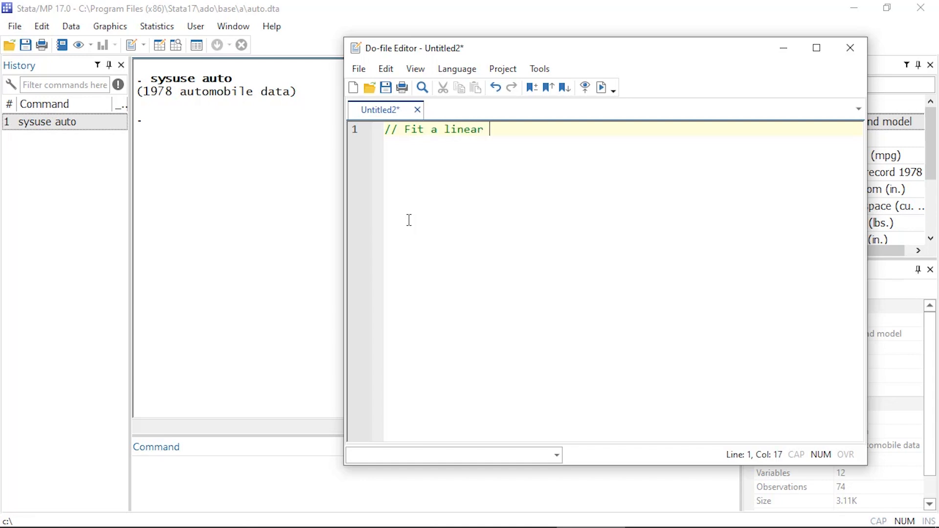
text(regression model)
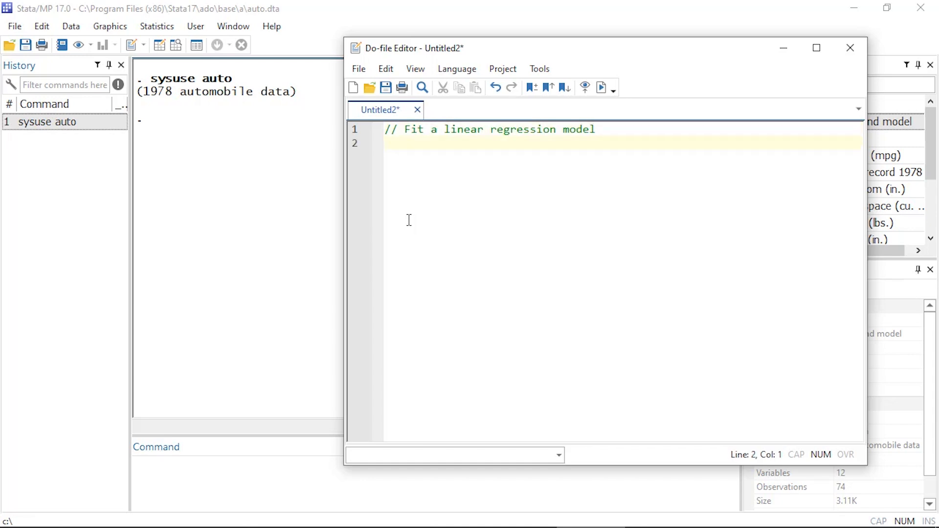
Add 'regress mpg weight foreign' to the do-file and run it
text(regress)
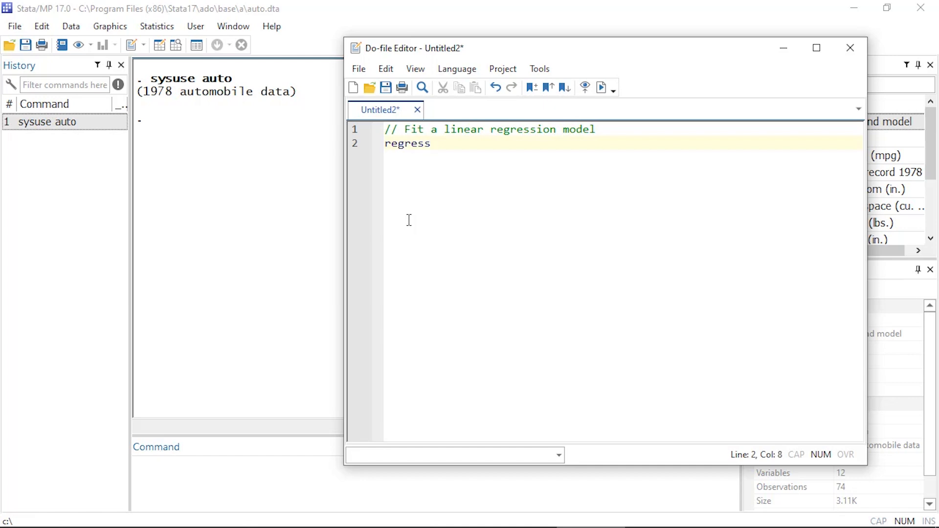
text(mpg)
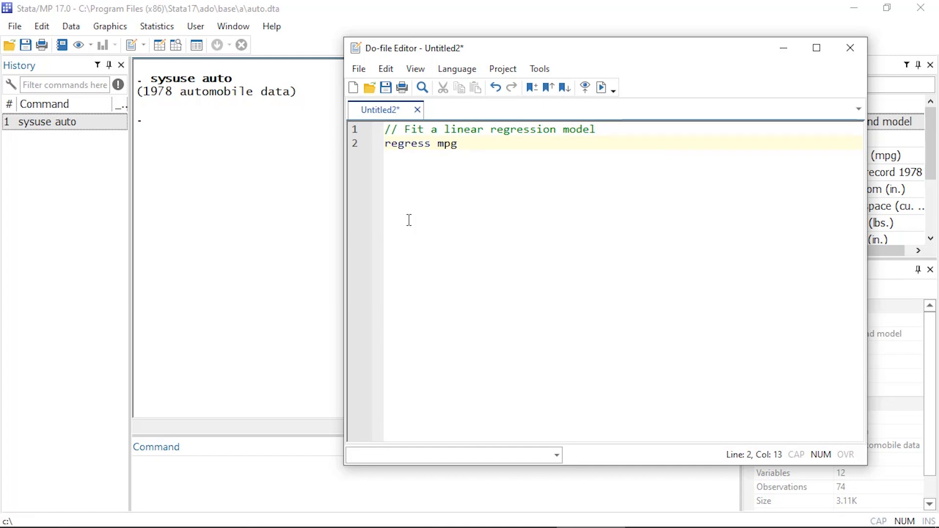
text(weight)
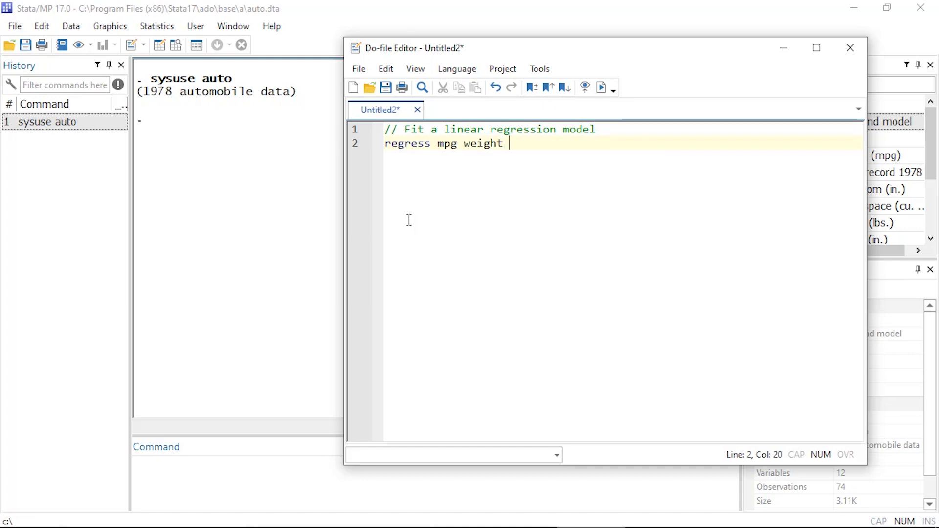
text(foreign)
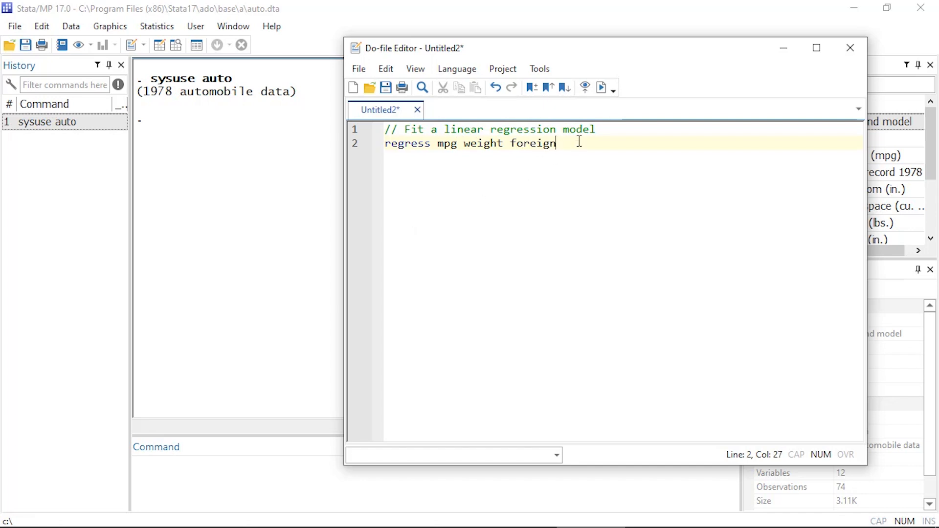
click(600, 87)
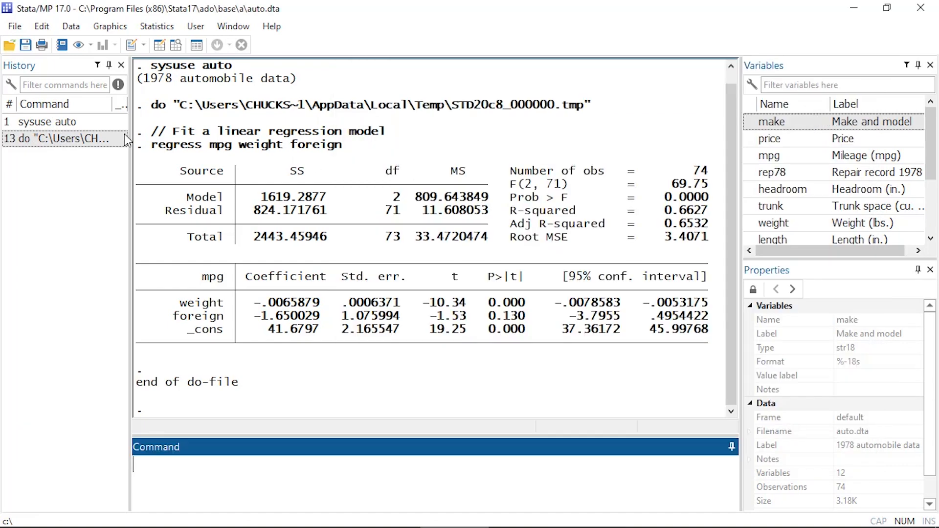
Rerun regress mpg weight foreign so its output appears again in Results
click(18, 27)
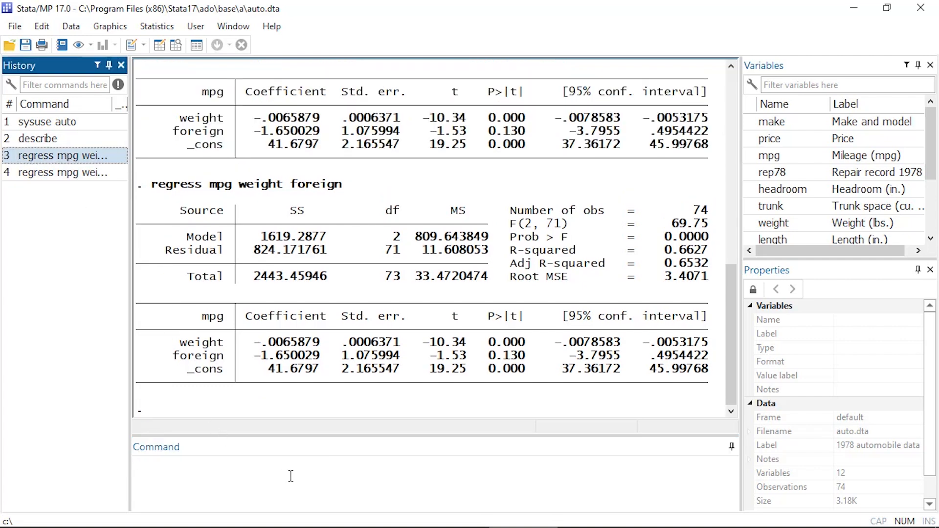
Run the describe command from the Command window
click(292, 476)
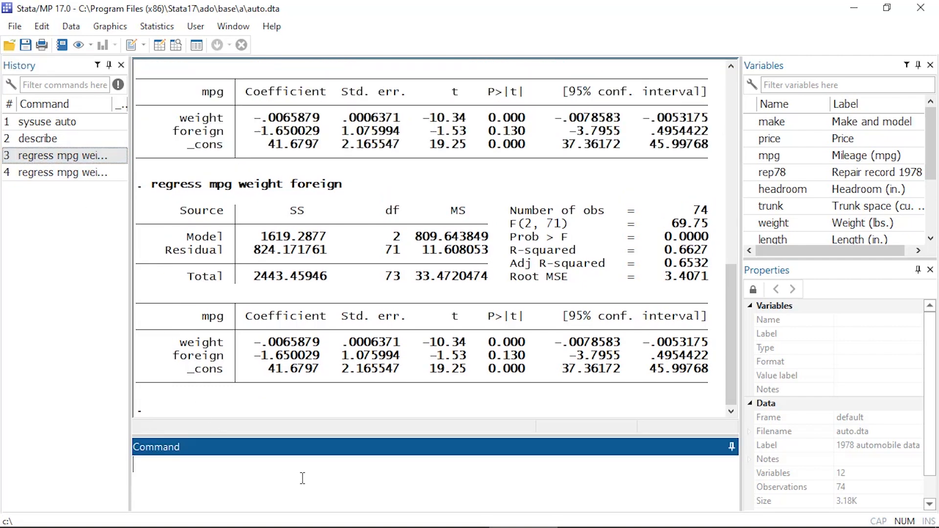
text(describe)
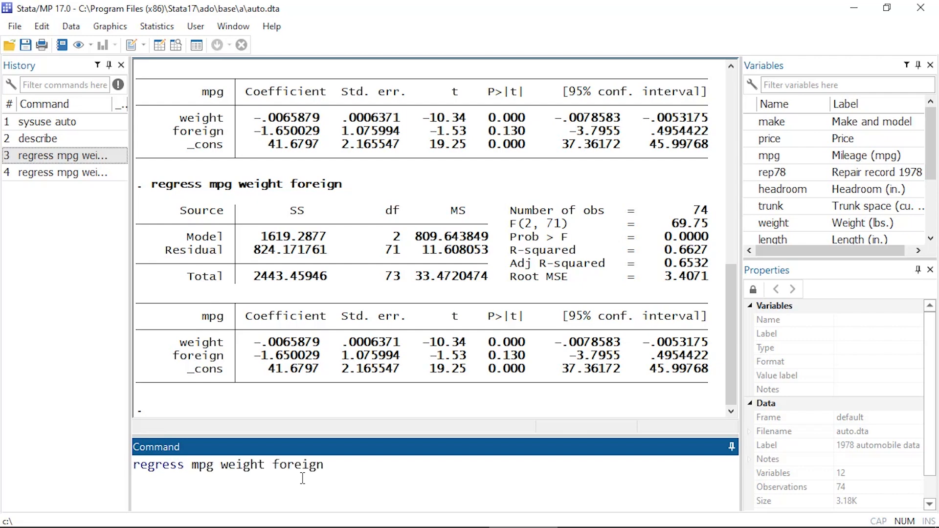
Send the sysuse auto and describe commands from History to the Do-file Editor
click(40, 122)
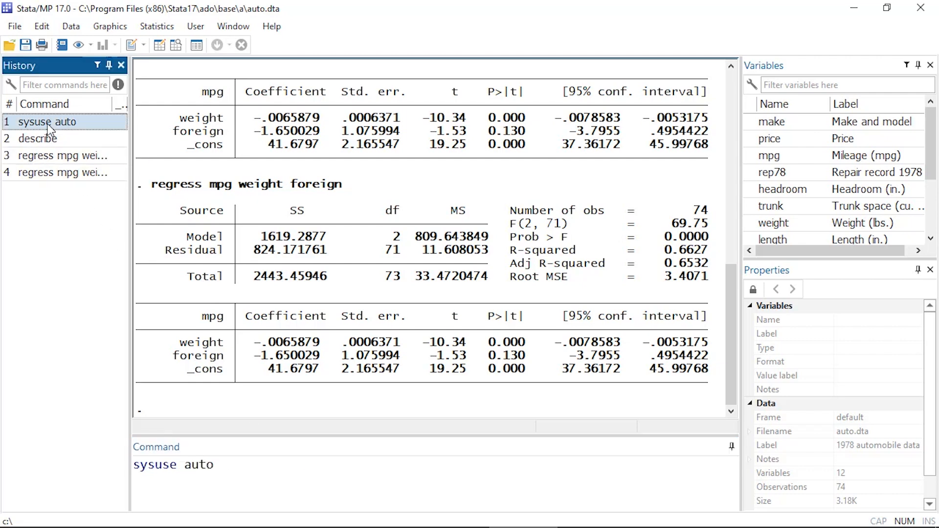
click(33, 139)
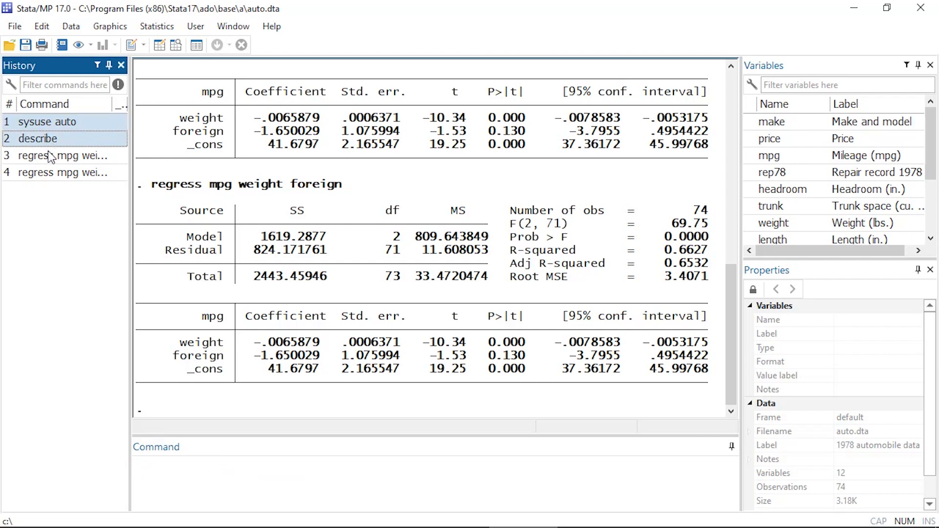
right_click(53, 155)
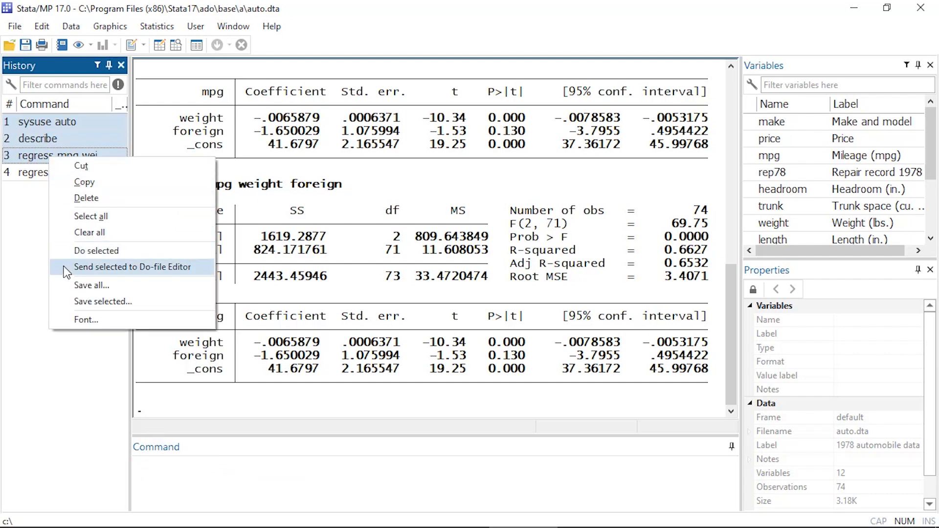
click(130, 267)
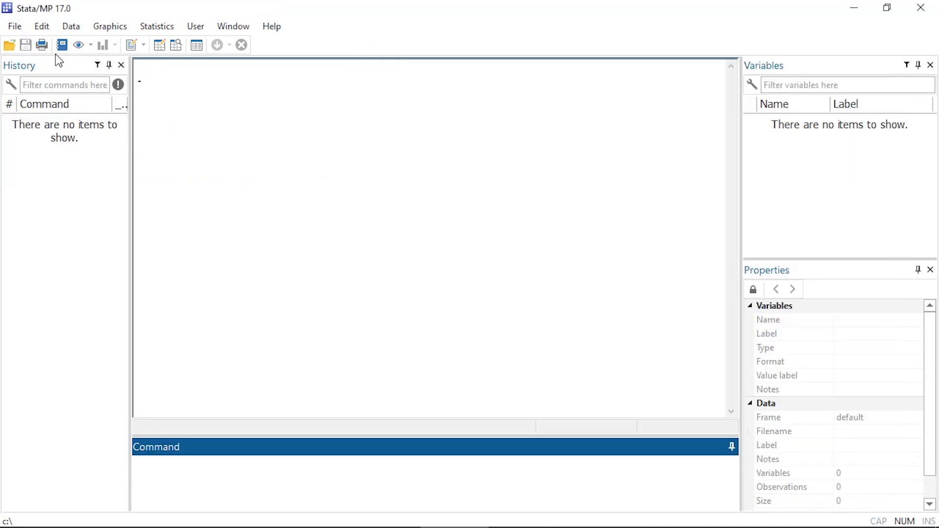
Import the delimited text file C:\data\auto.csv with the 1978 automobile data
click(14, 26)
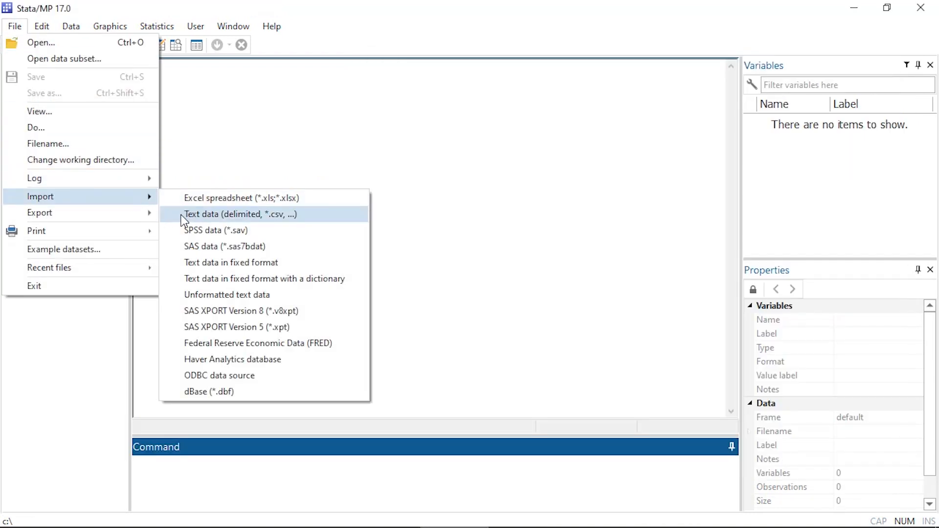
click(239, 214)
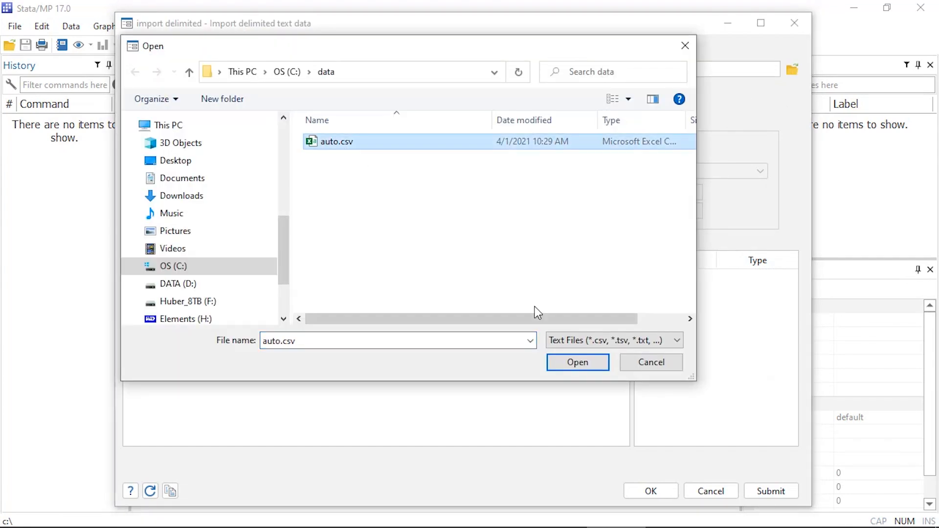
click(577, 361)
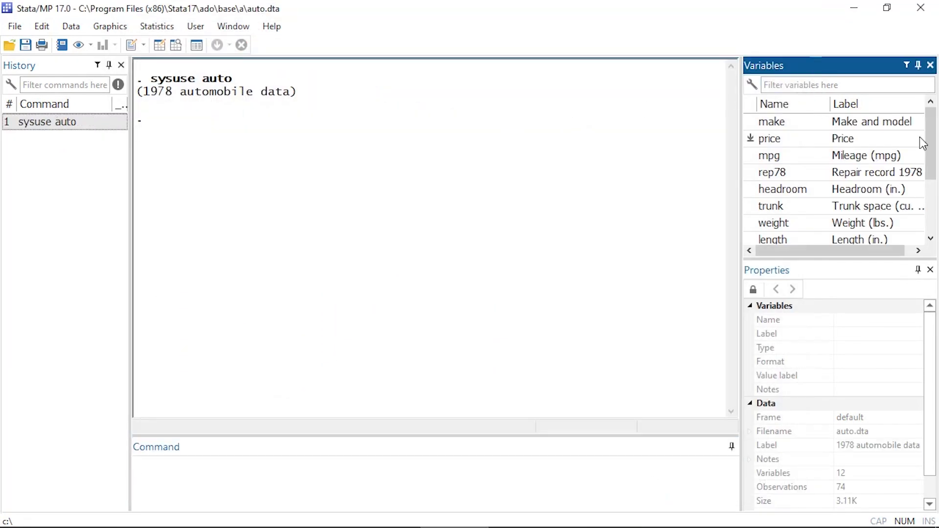
Inspect weight's Label and Value label properties, then browse the data in the Data Editor
scroll(down, 3)
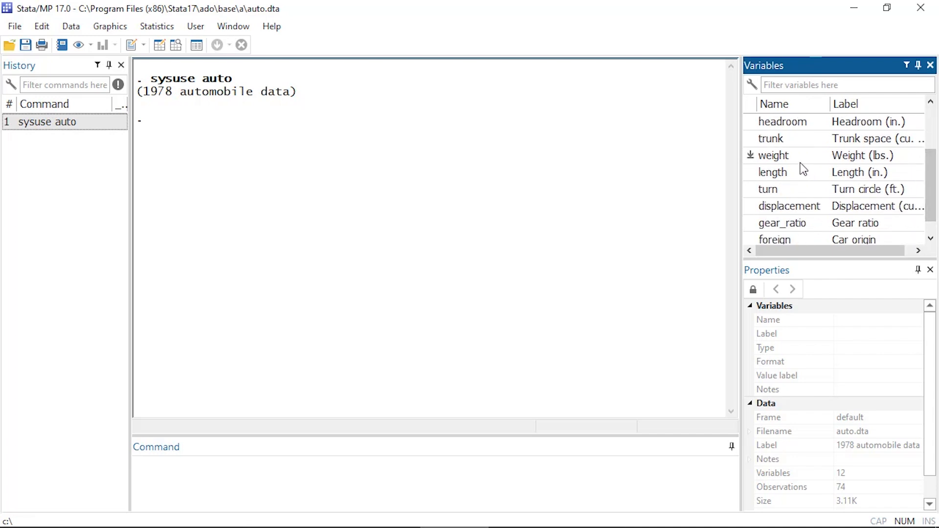
click(772, 156)
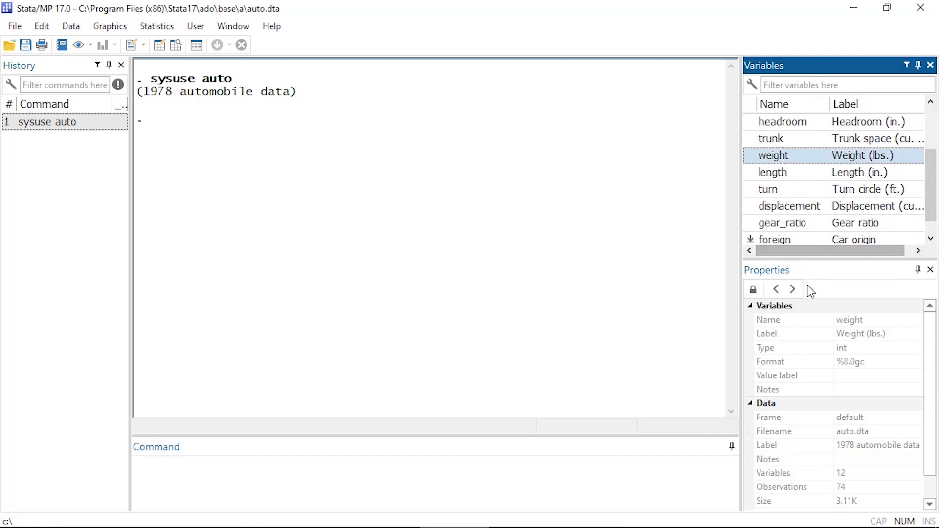
click(782, 334)
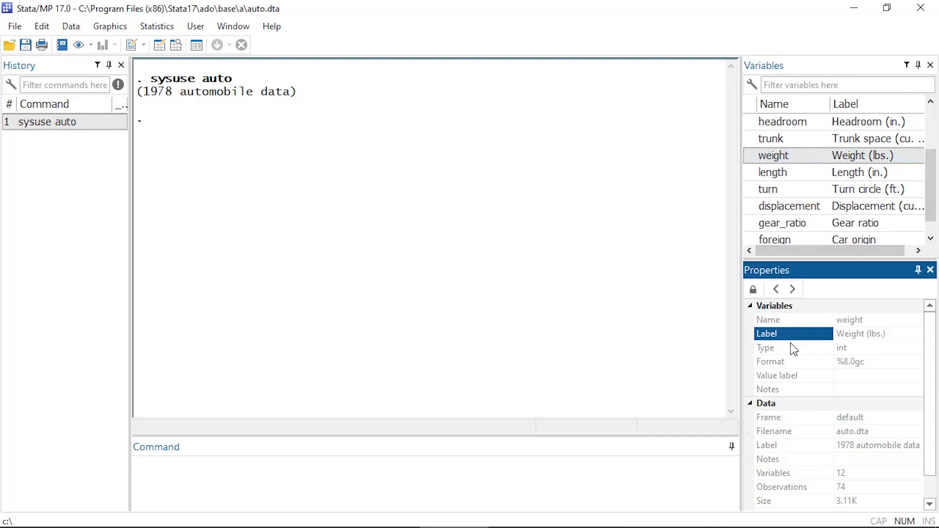
click(793, 375)
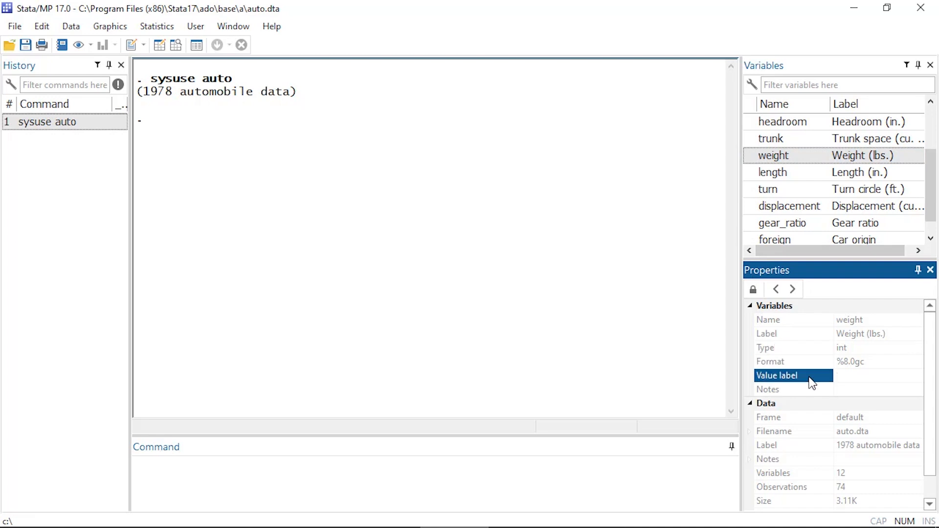
mouse_move(251, 171)
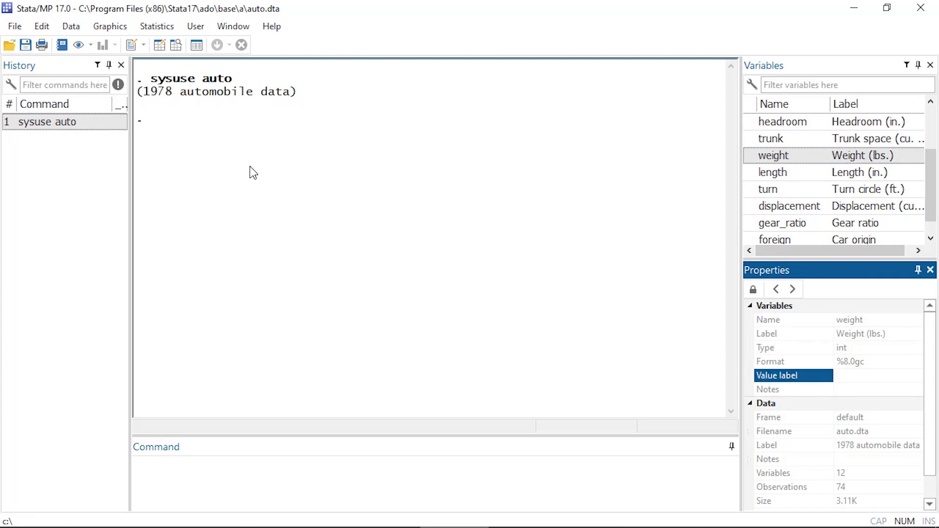
mouse_move(160, 45)
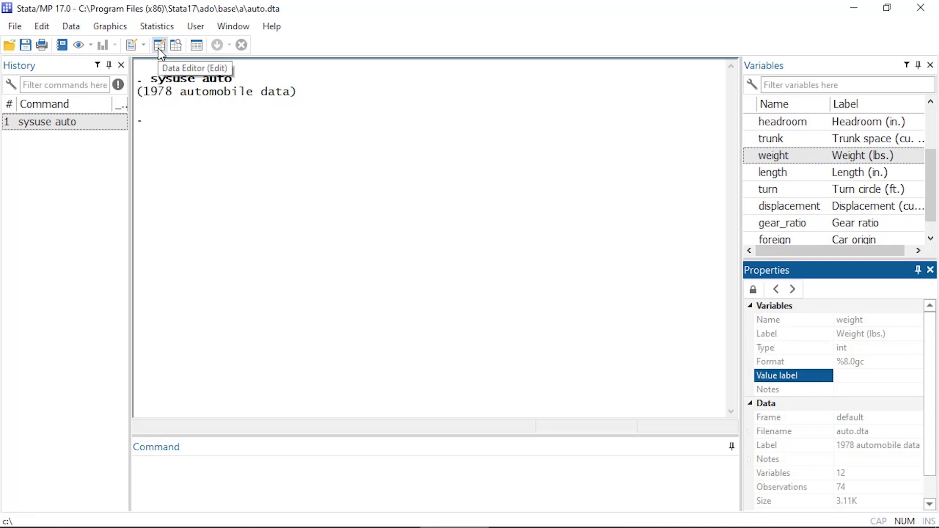
mouse_move(177, 46)
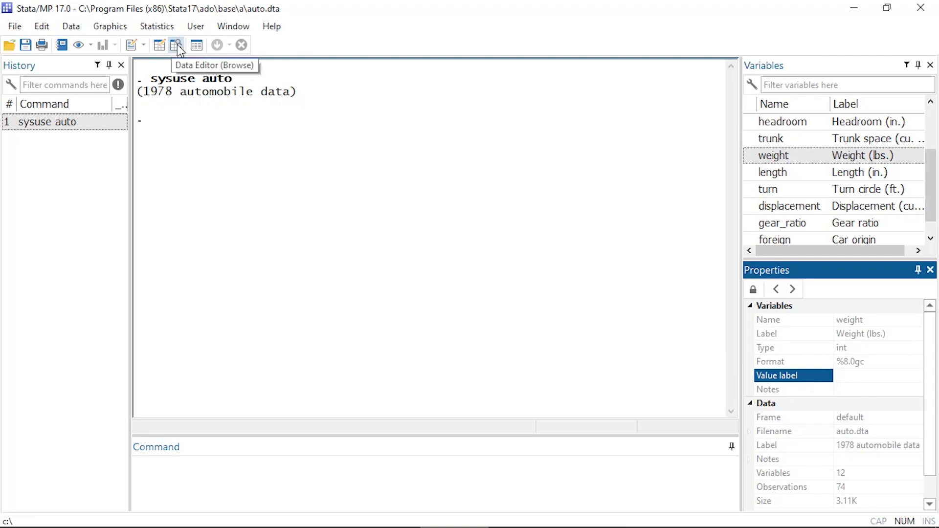
click(176, 45)
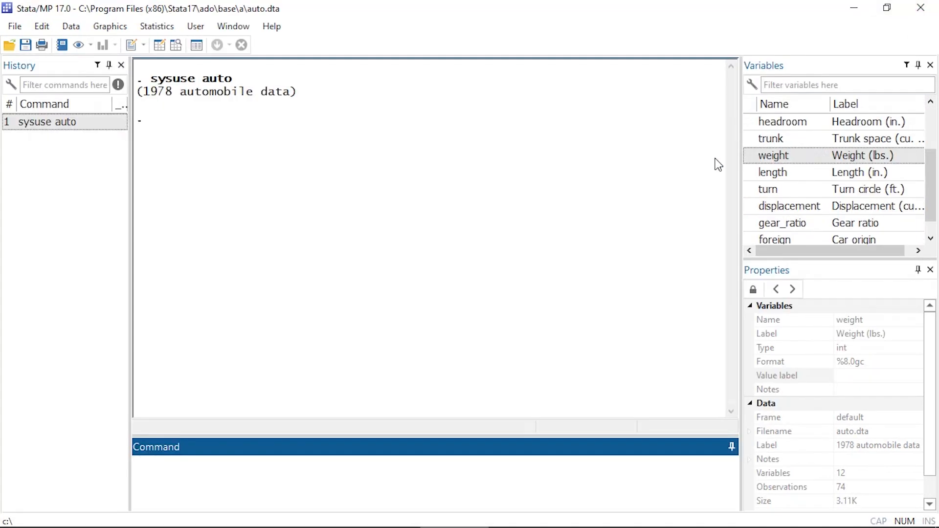
Draw a twoway scatter plot of mpg against weight
click(111, 26)
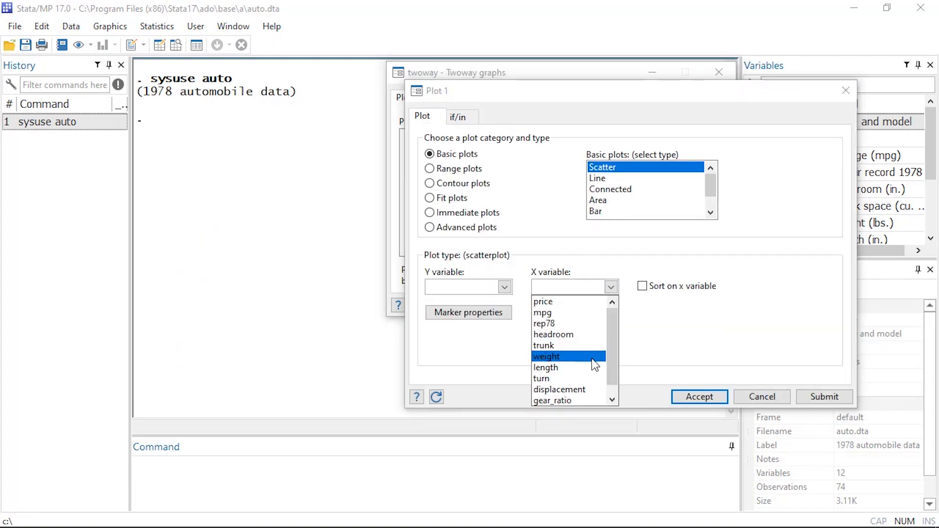
click(699, 397)
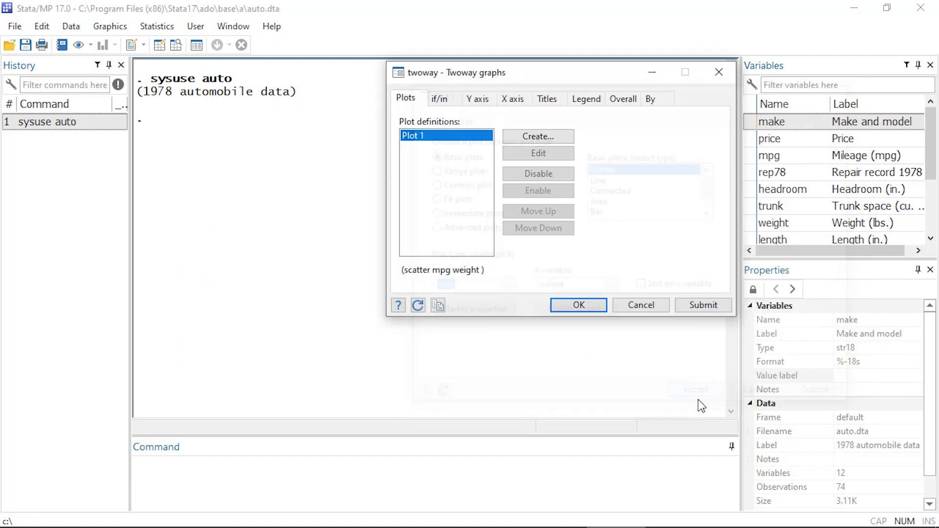
click(578, 305)
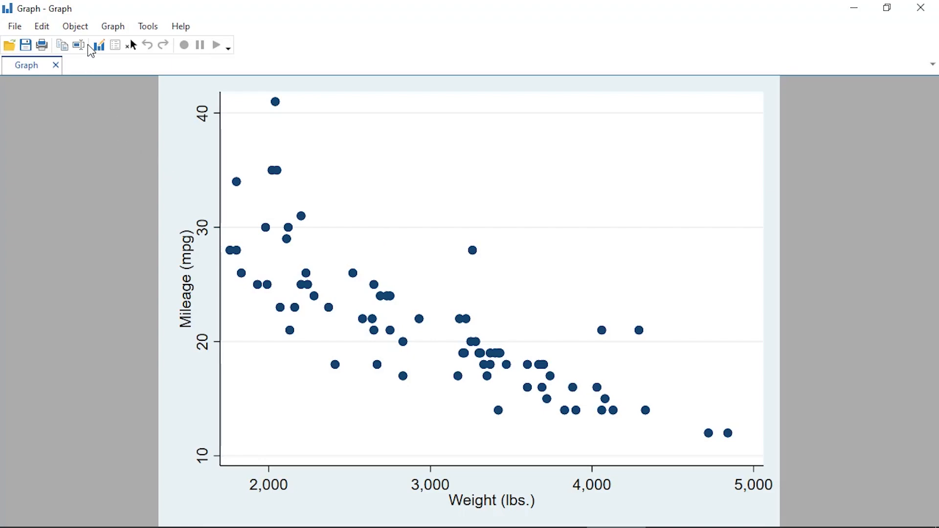
In the Graph Editor, select plot1's markers and choose a new marker colour
click(98, 45)
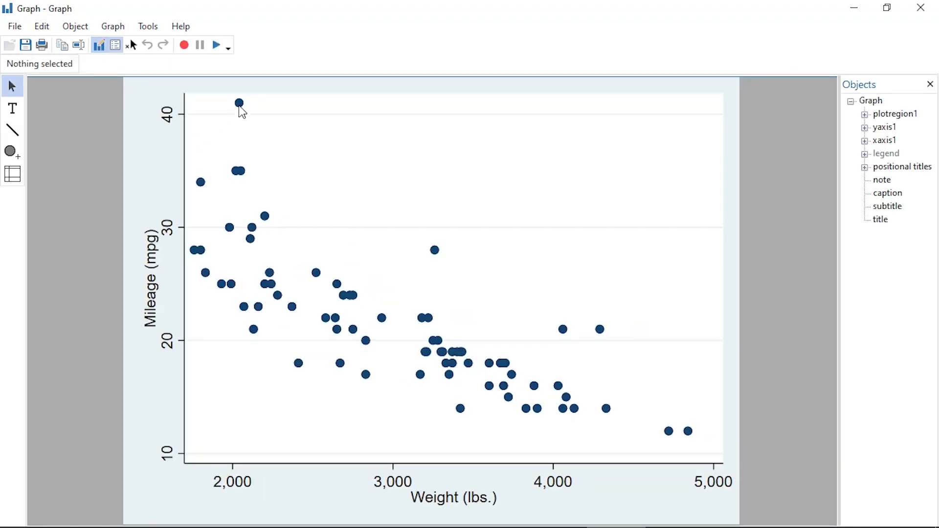
click(236, 104)
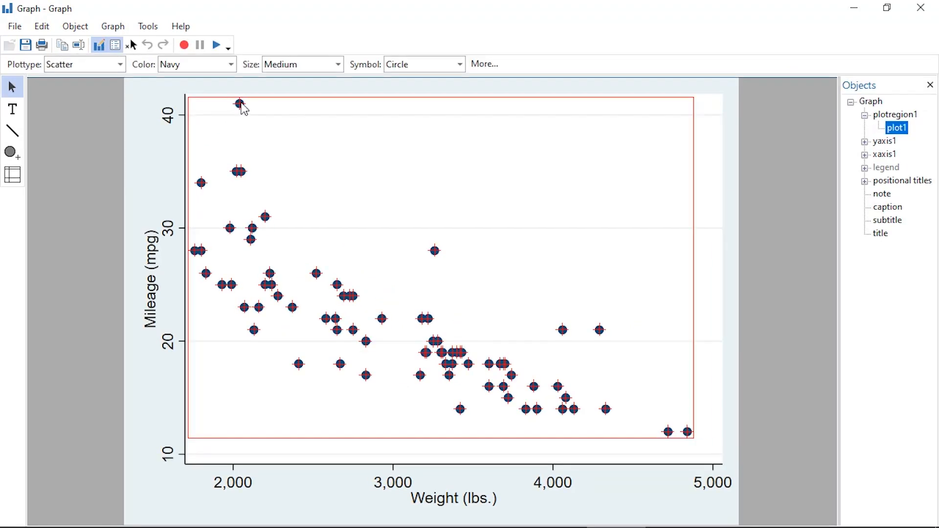
click(236, 65)
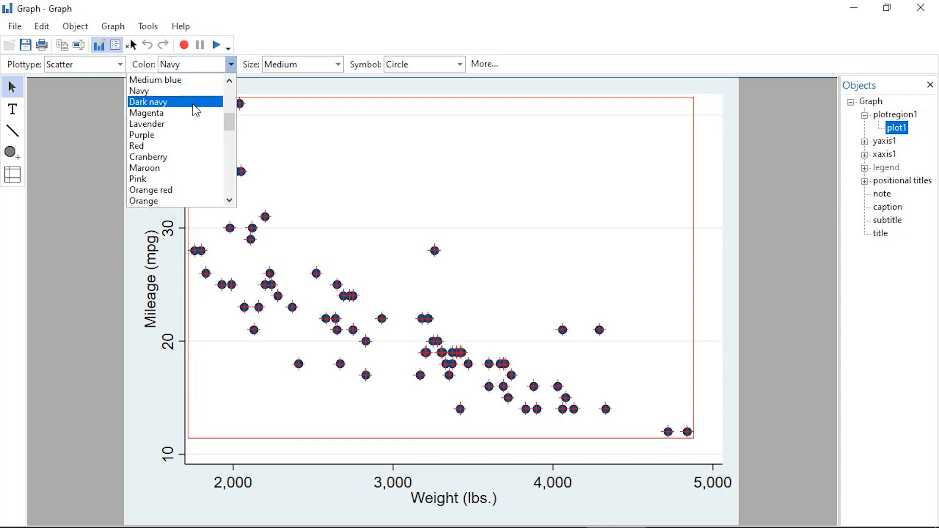
click(136, 144)
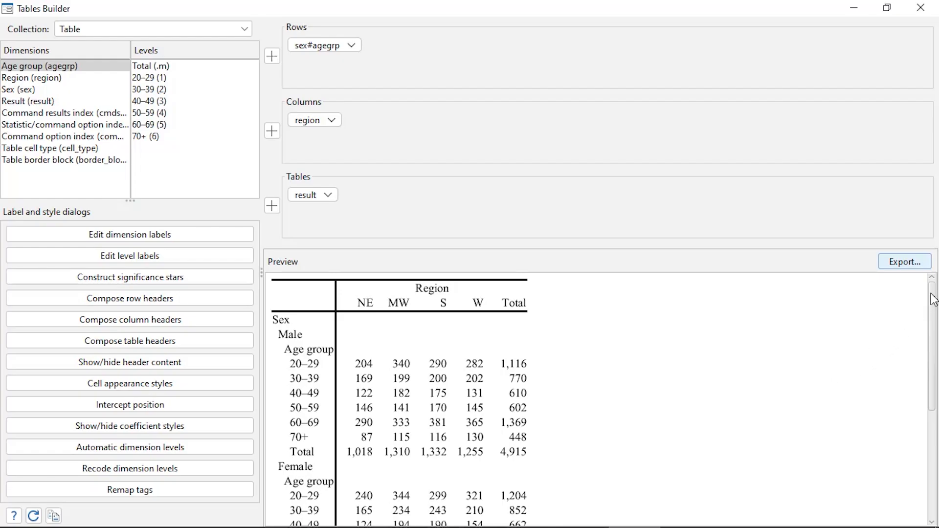
Review the table preview and export it from Tables Builder
scroll(down, 3)
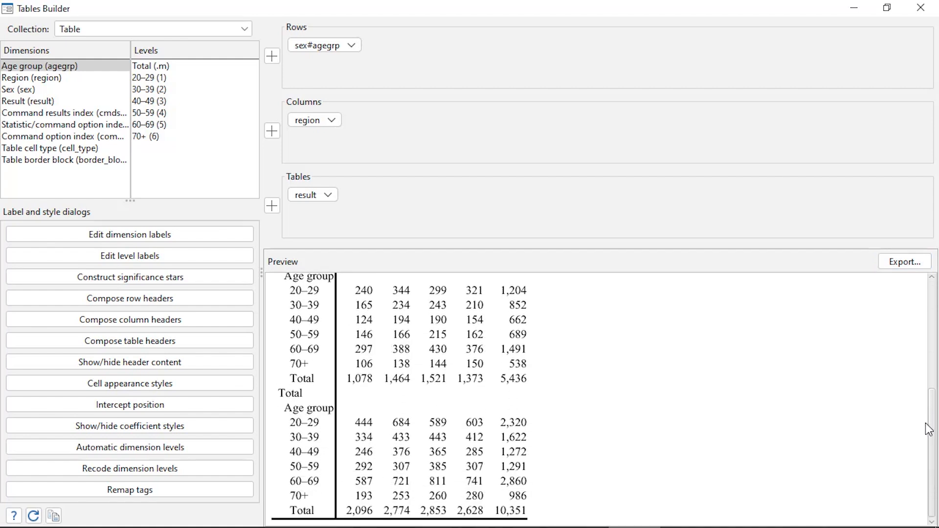
mouse_move(892, 269)
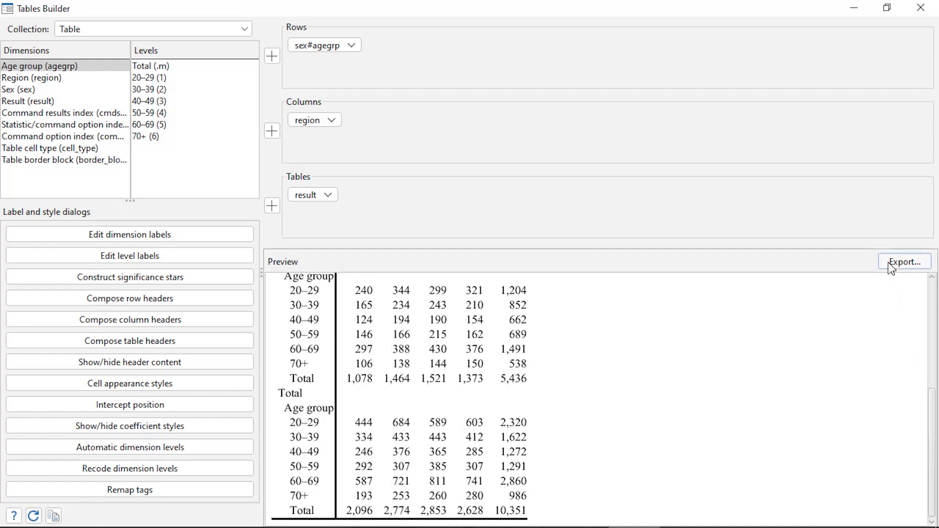
click(904, 262)
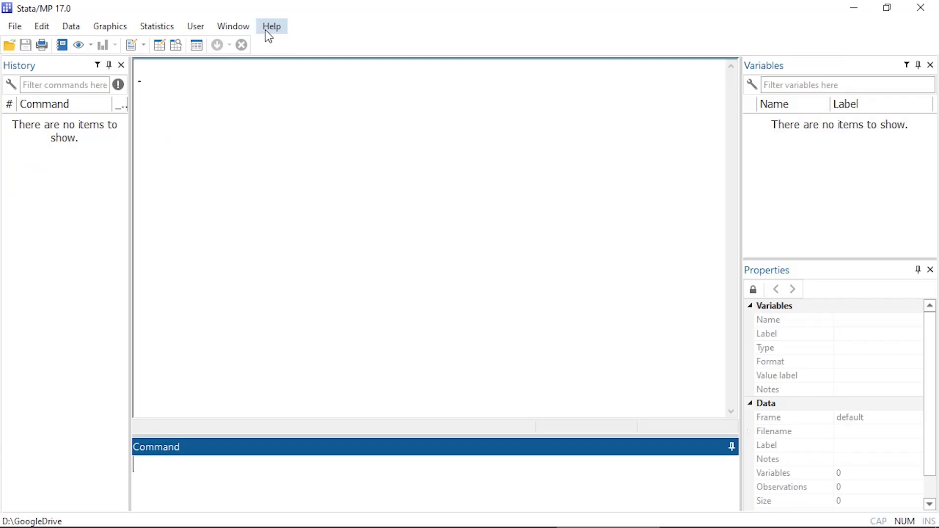
Start a help keyword search for 'regress'
click(272, 26)
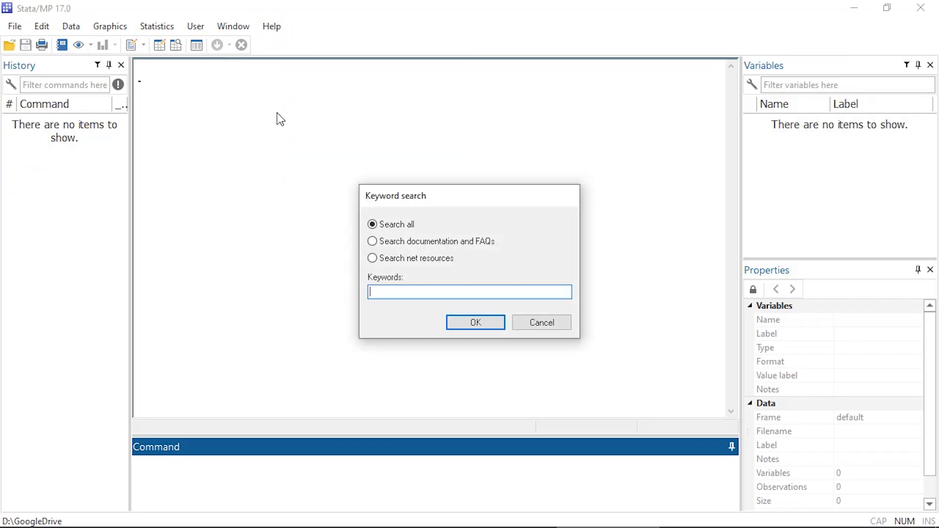
text(regress)
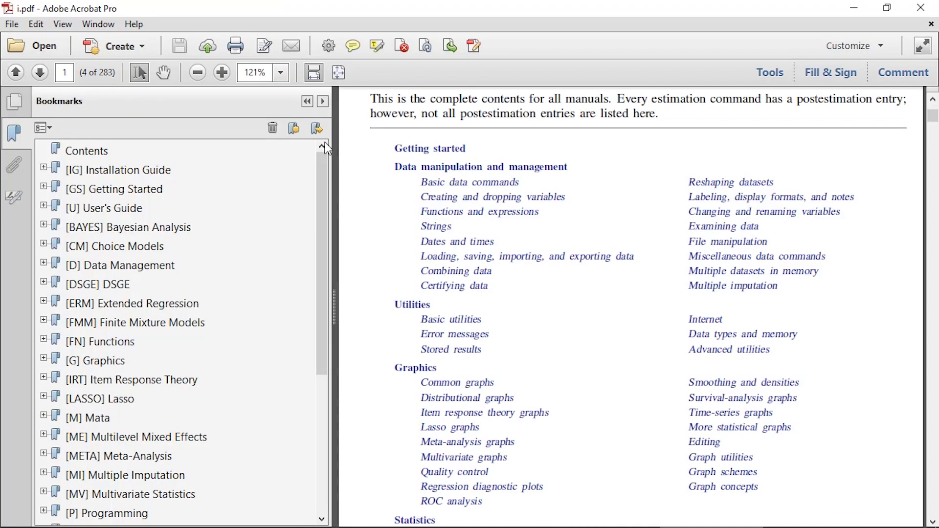
Scroll the manuals contents PDF down to the Combined subject table of contents
scroll(down, 3)
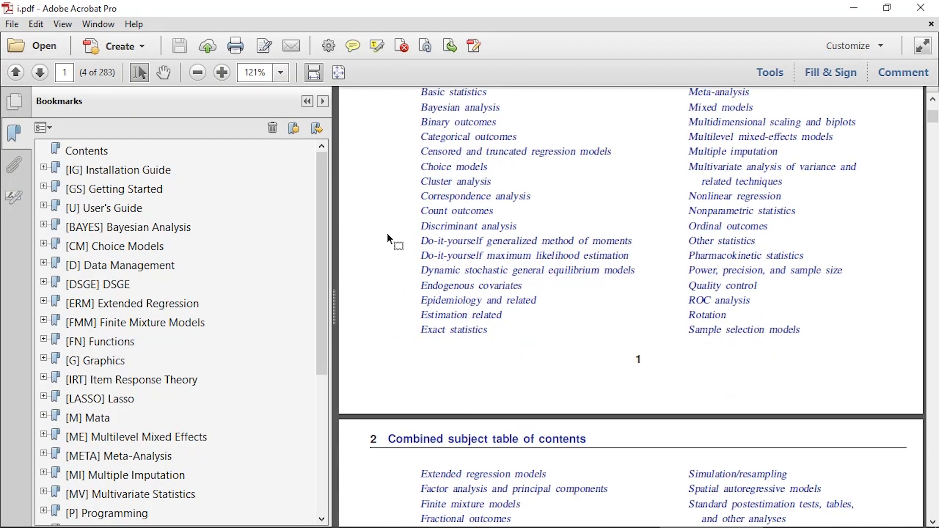
scroll(down, 3)
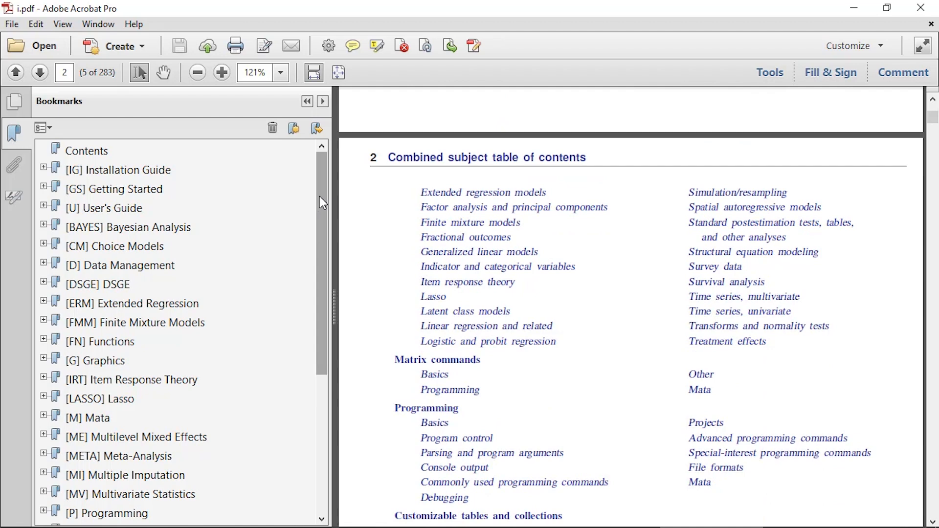